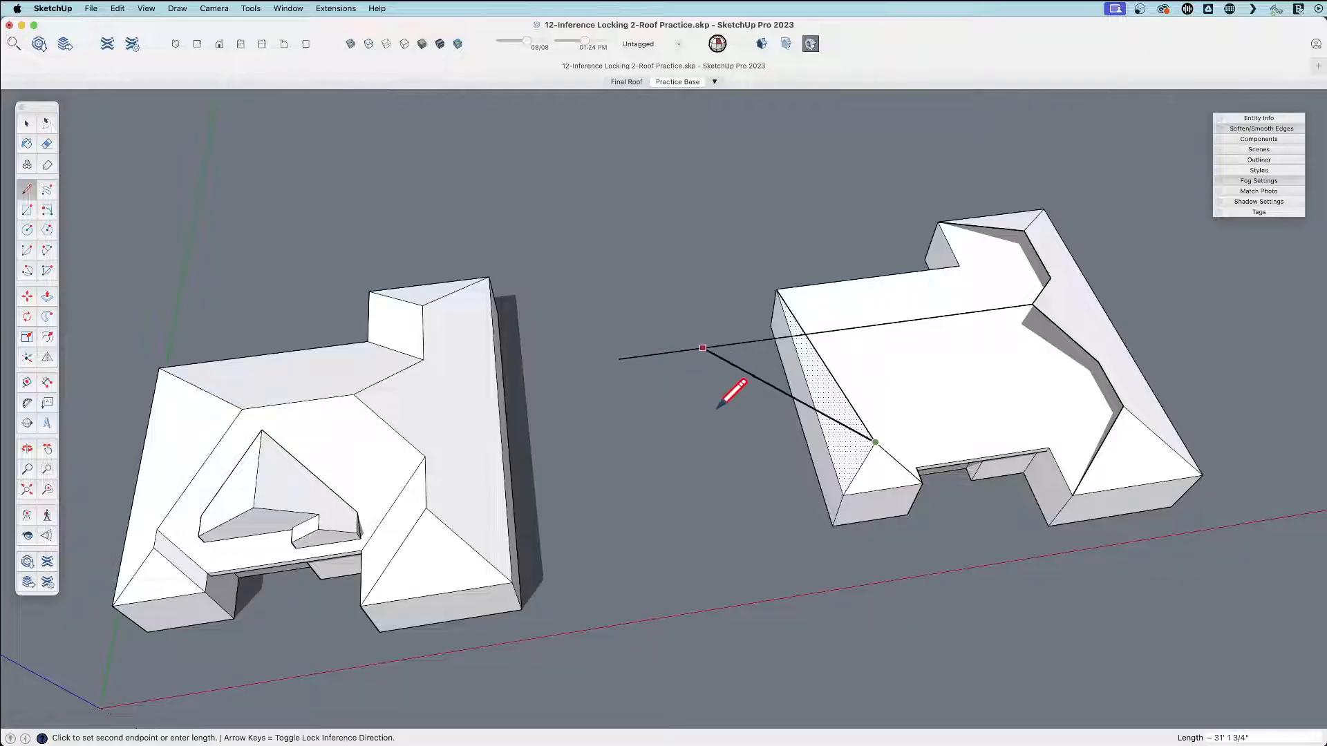
Click the upper endpoint to finish the hip edge from the front-left corner toward the ridge.
{"action": "left_click", "coordinate": [875, 443]}
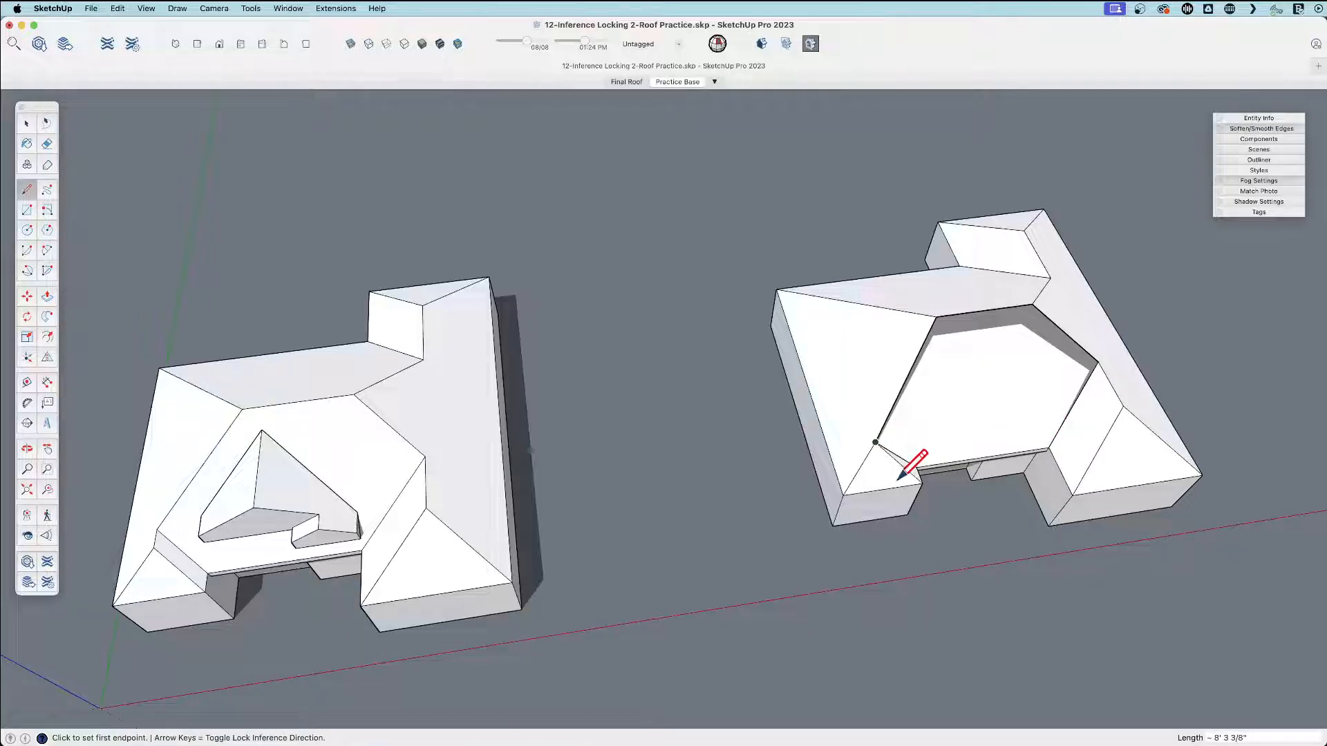